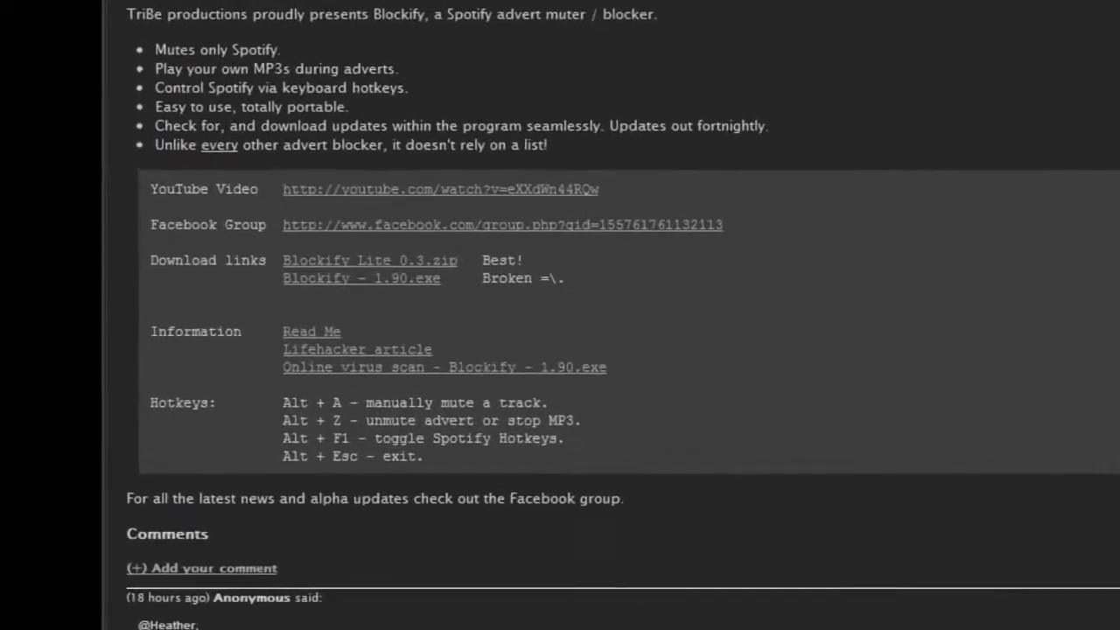
Download 'Blockify Lite 0.3.zip' from the Blockify page and save it into Downloads.
scroll("down", 3)
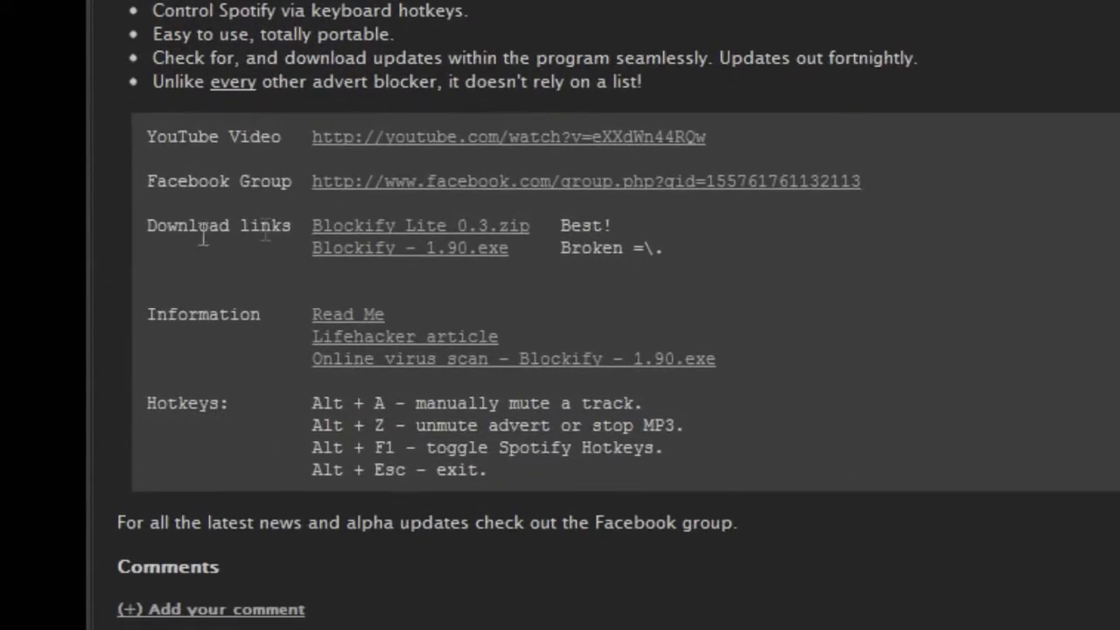
scroll("up", 3)
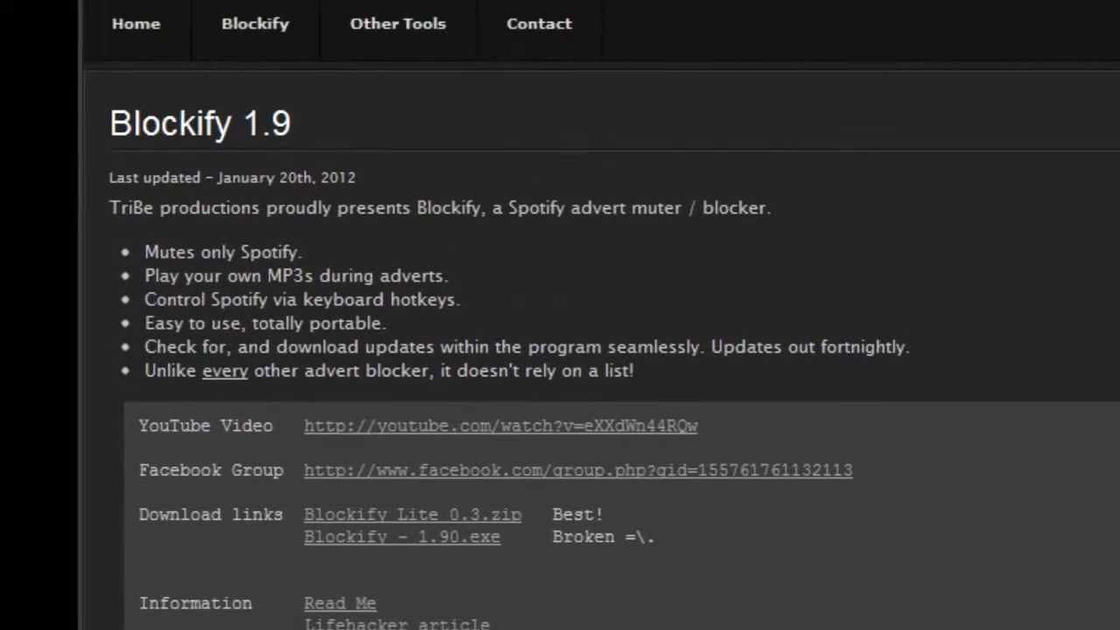
left_click(413, 515)
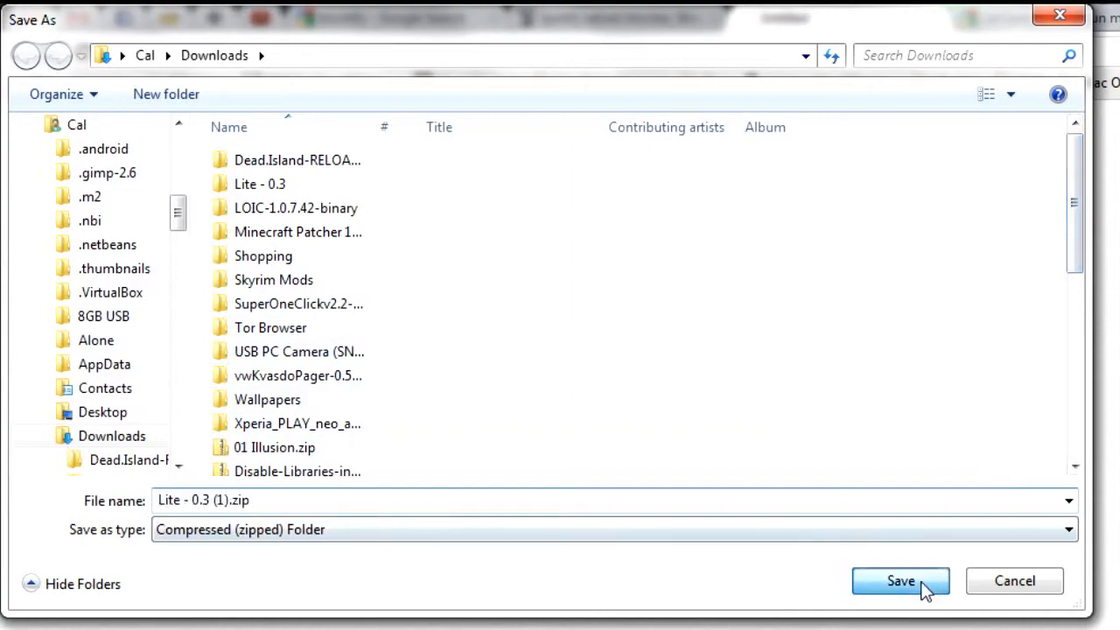
left_click(900, 581)
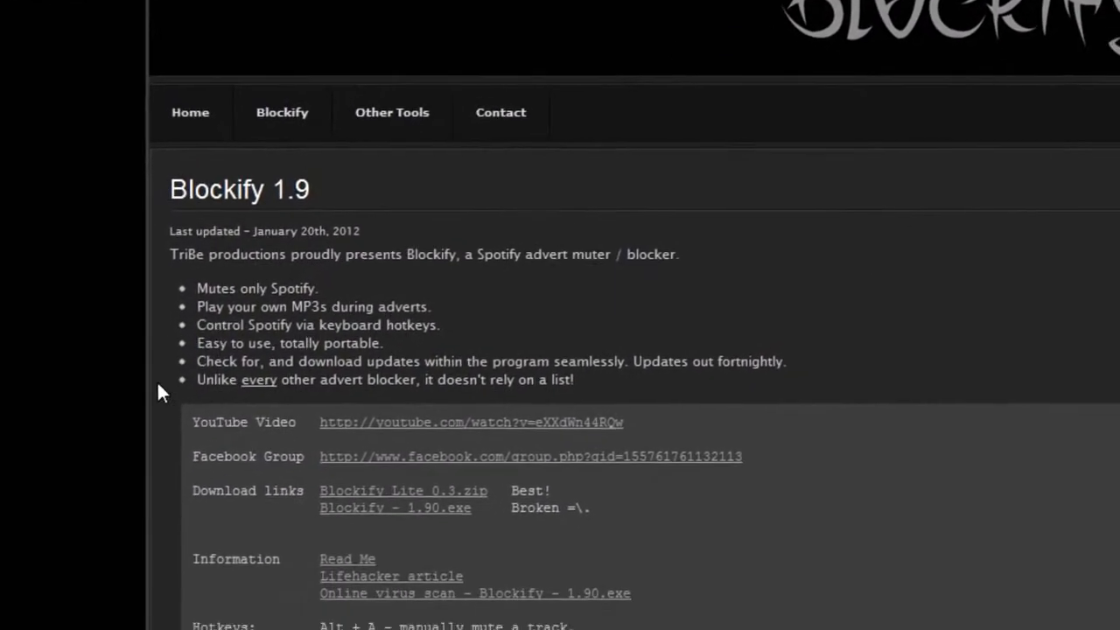
Scroll through the in-depth Blockify guide covering hotkeys, MP3 playback, auto start and troubleshooting.
scroll("down", 3)
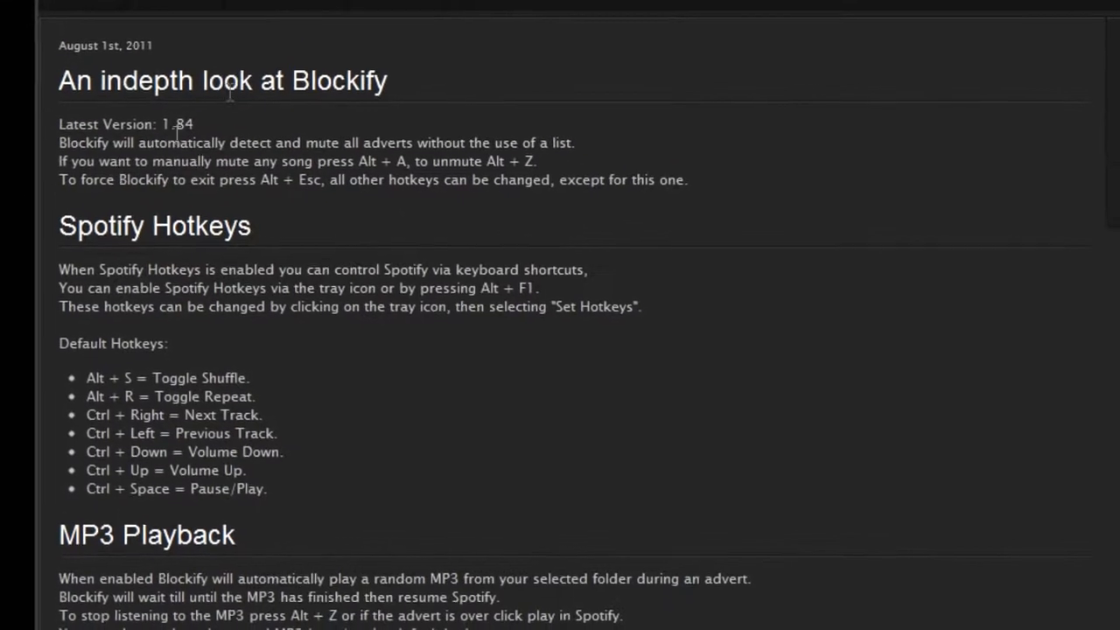
scroll("down", 3)
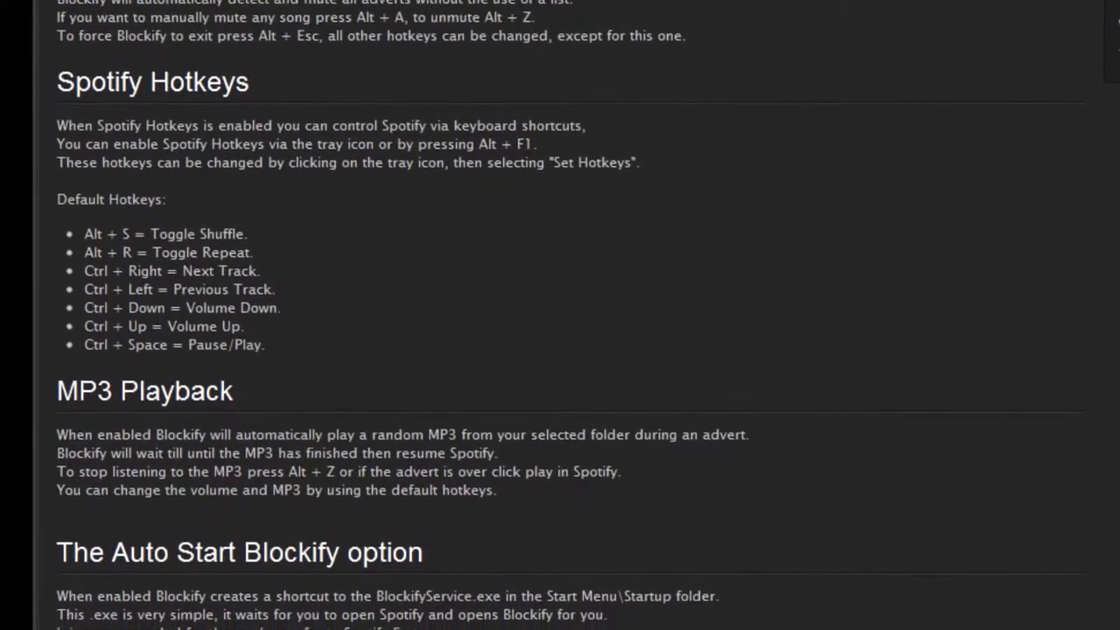
scroll("down", 3)
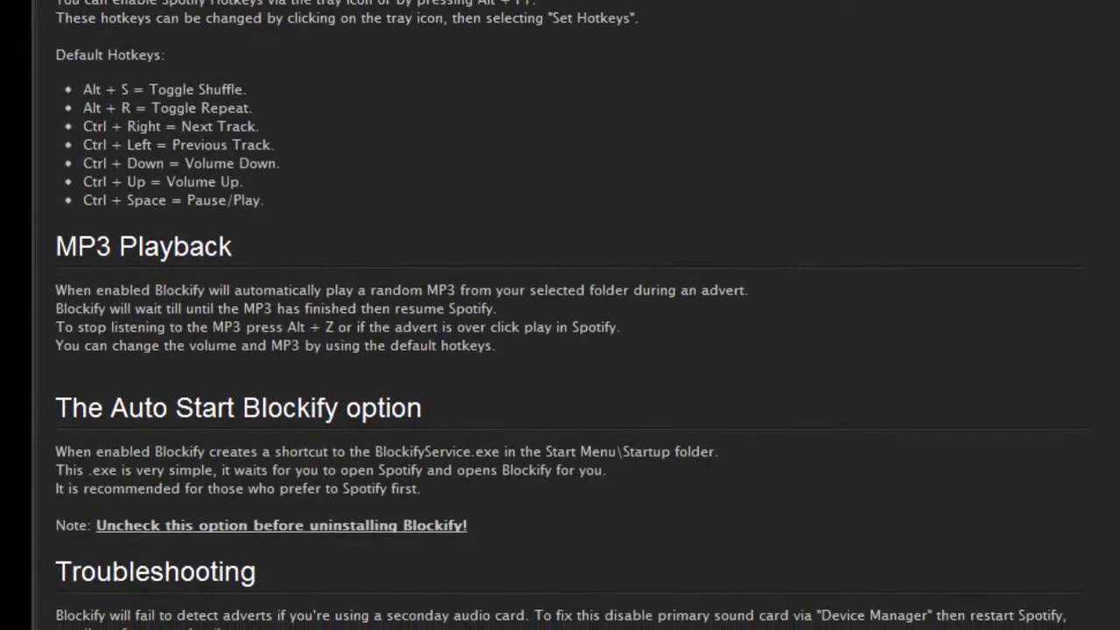
scroll("down", 3)
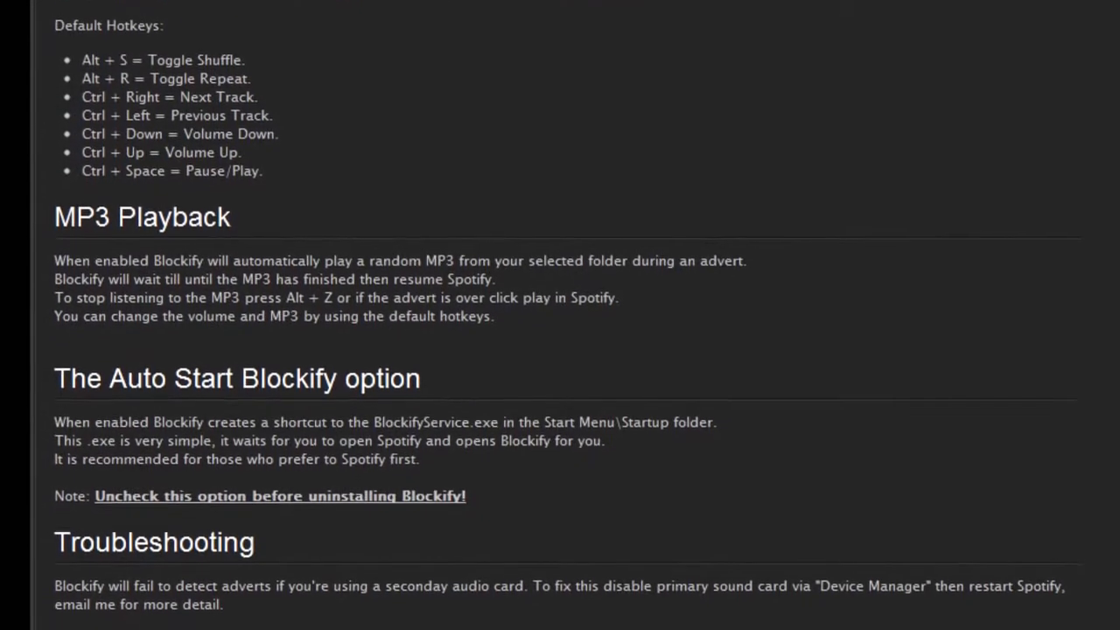
scroll("down", 3)
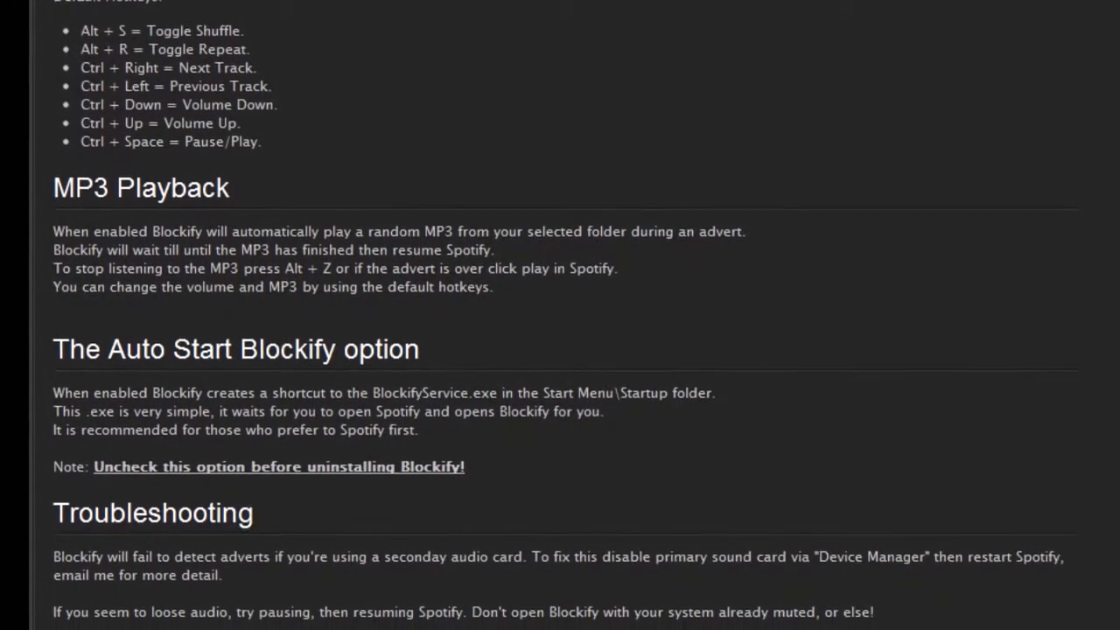
scroll("down", 3)
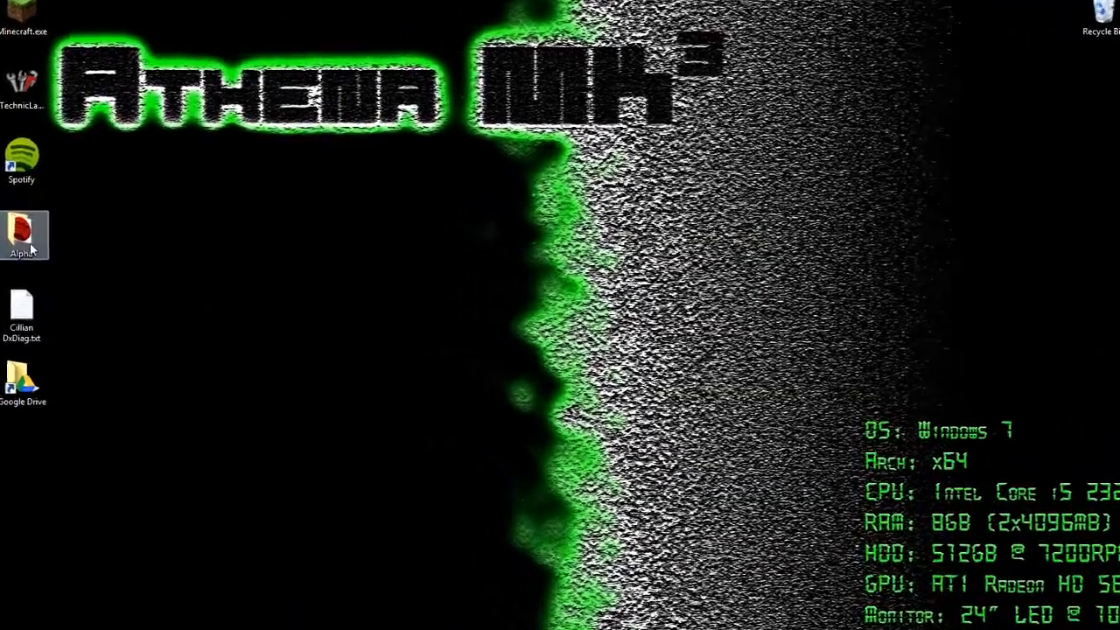
Launch 'Blockify Lite - 0.3.exe' from the Alpha folder so it runs beside Spotify.
double_click(21, 235)
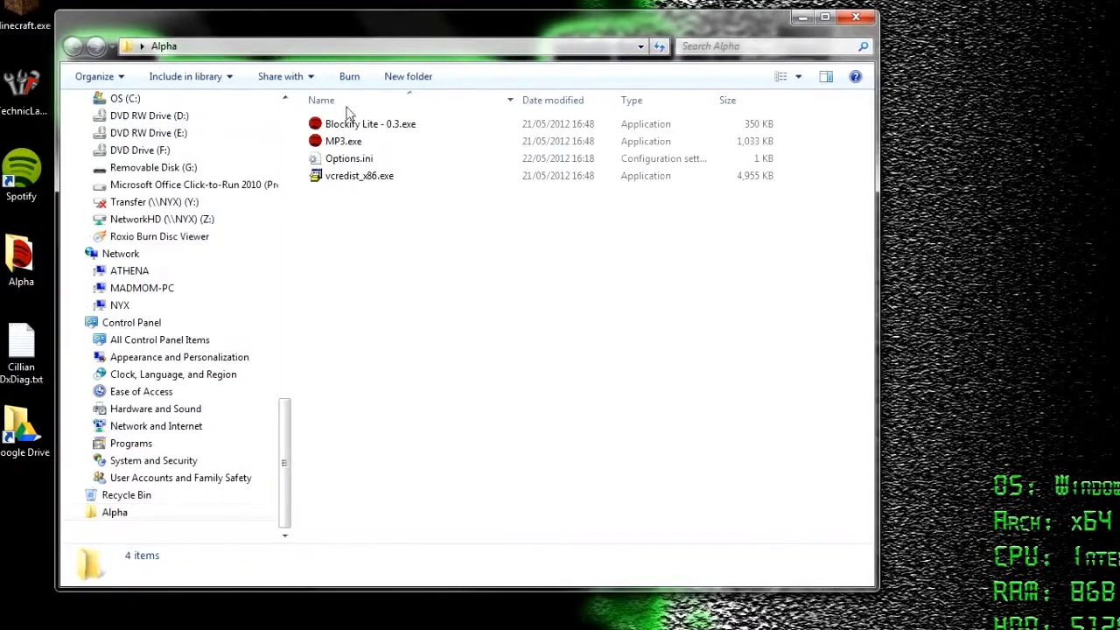
double_click(369, 122)
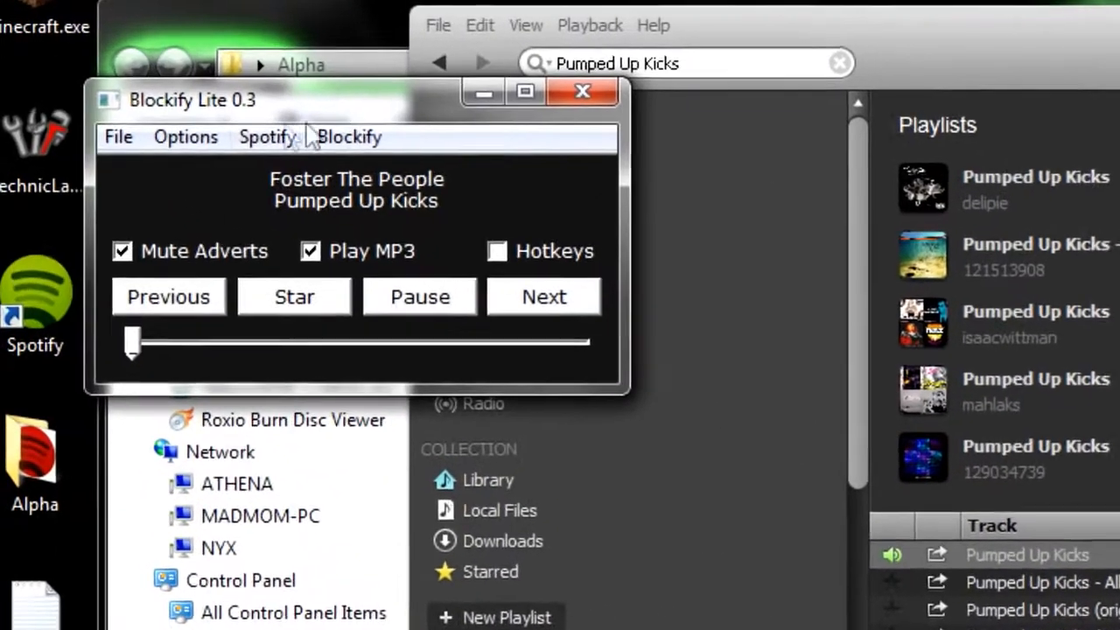
In Set Hotkeys, assign Repeat to Spacebar with Ctrl and Win modifiers and apply it.
left_click(185, 136)
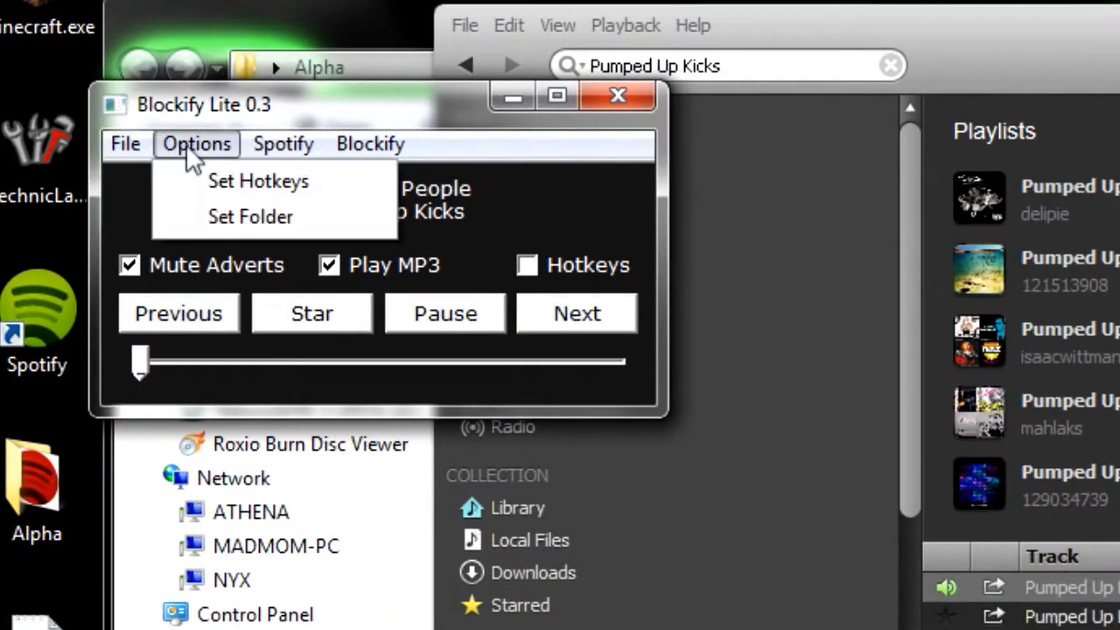
left_click(259, 181)
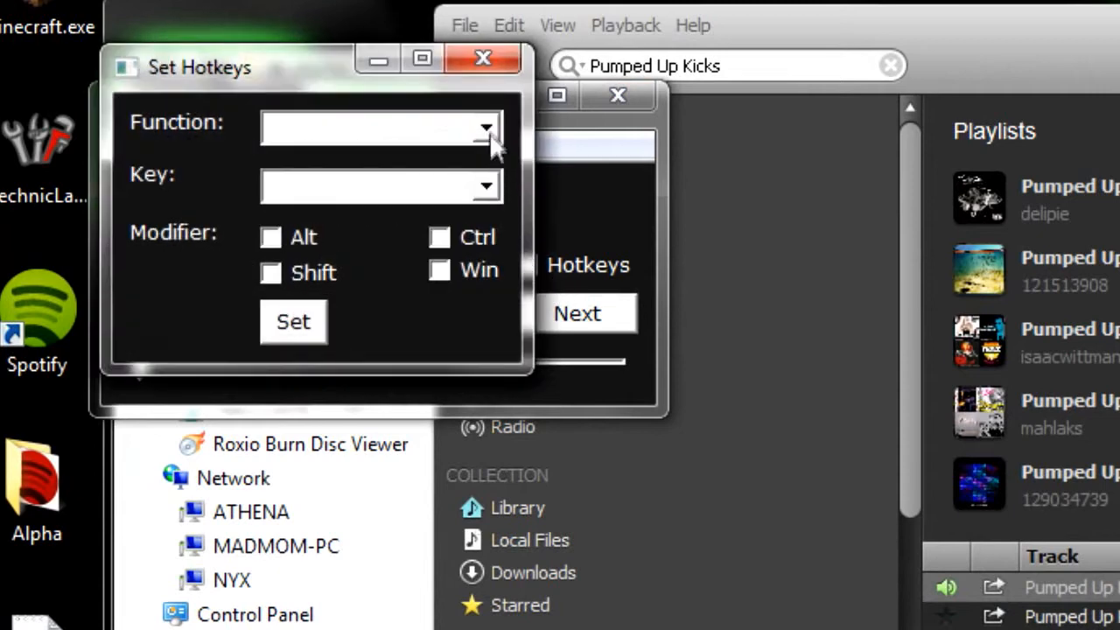
left_click(487, 128)
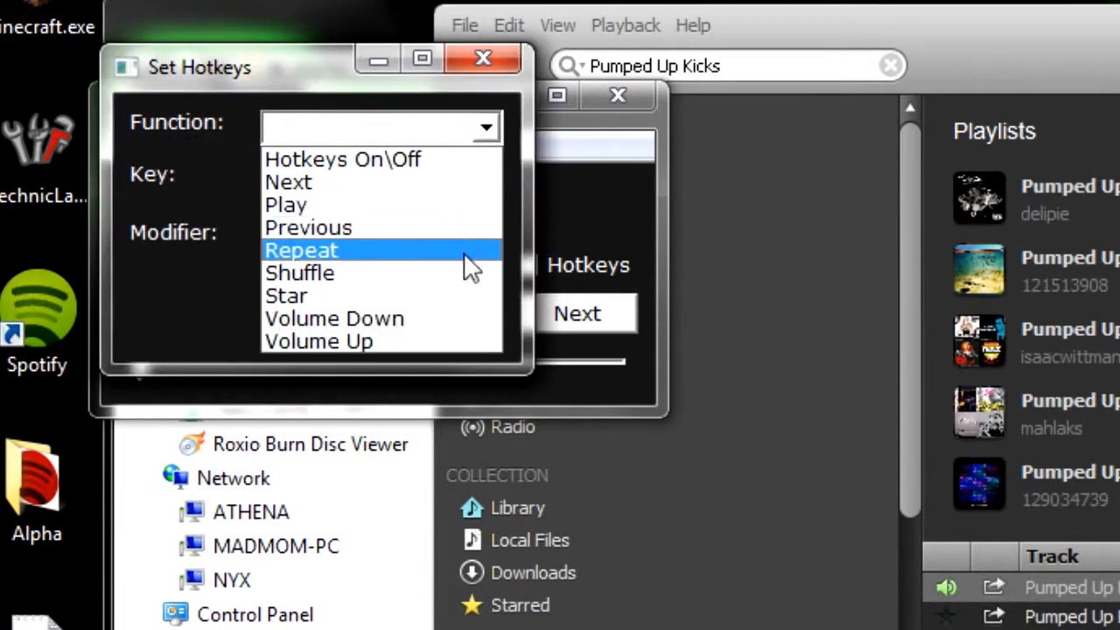
mouse_move(451, 271)
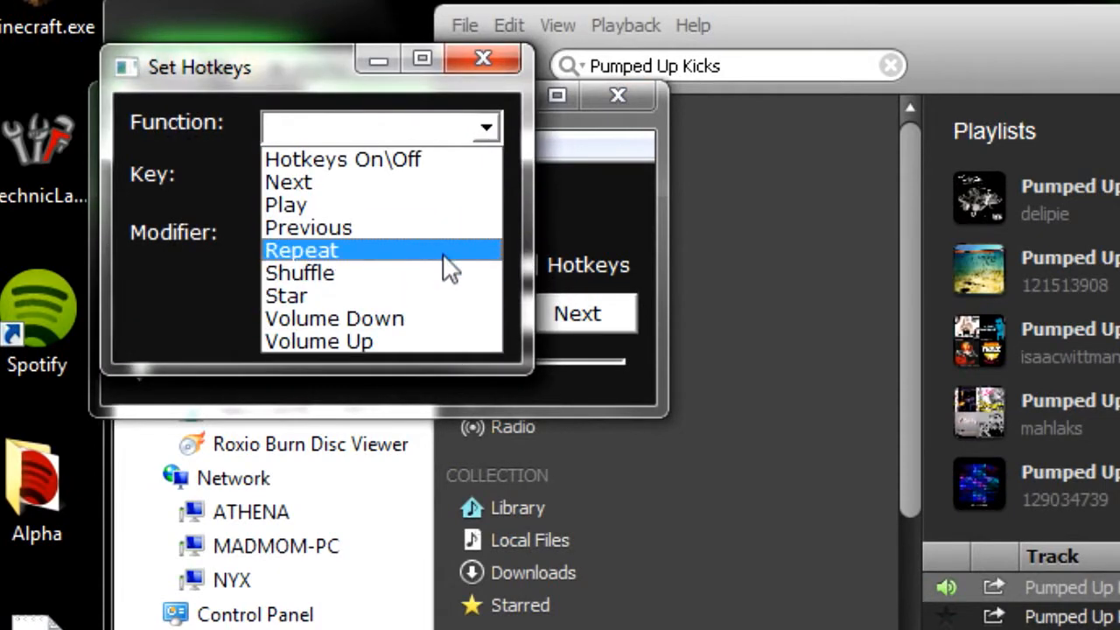
left_click(301, 250)
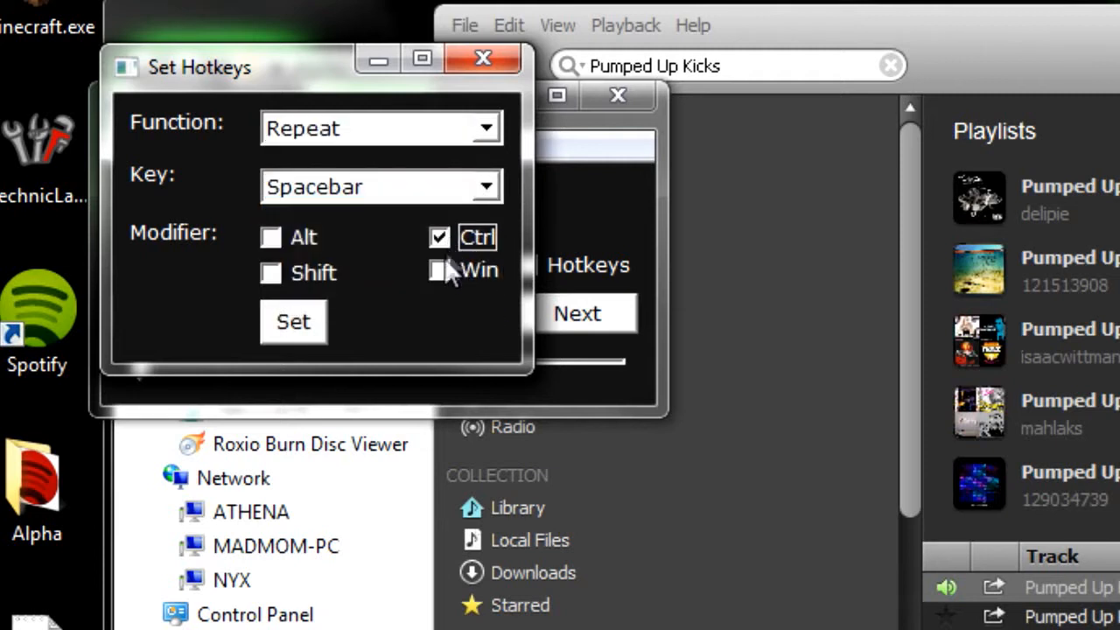
left_click(439, 269)
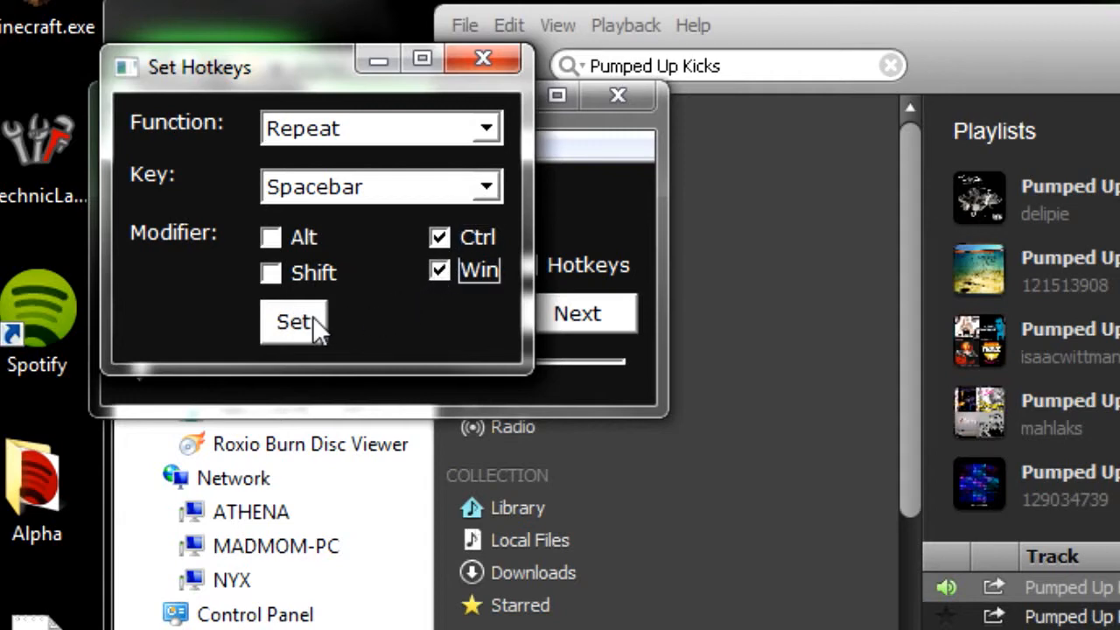
left_click(294, 322)
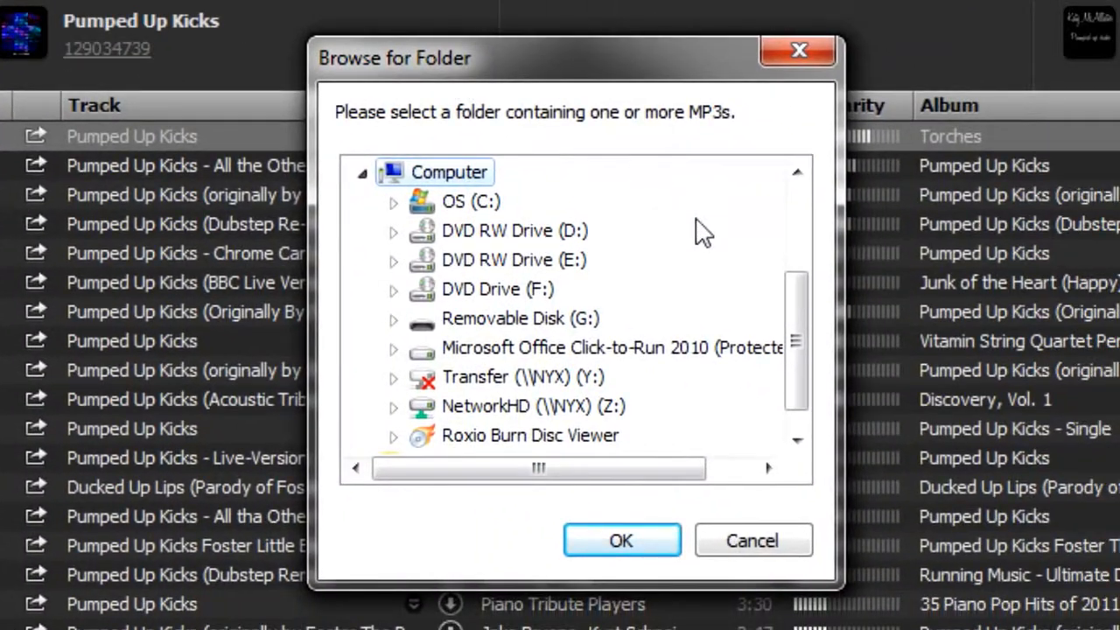
Expand NetworkHD (Z:) in the folder browser to locate the MP3 folder.
left_click(392, 406)
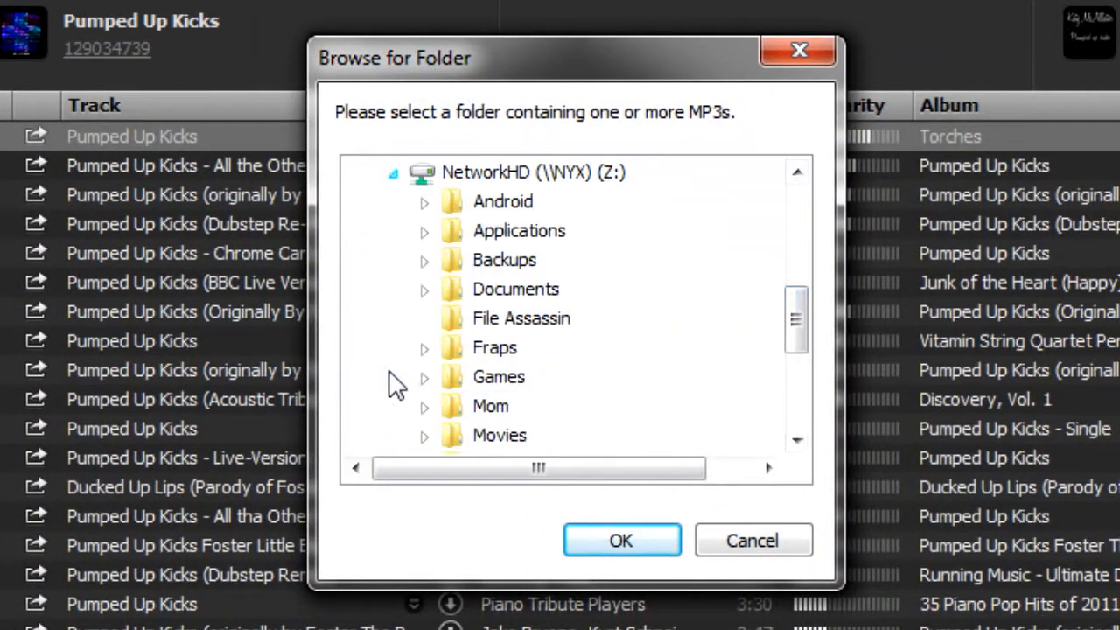
scroll("down", 3)
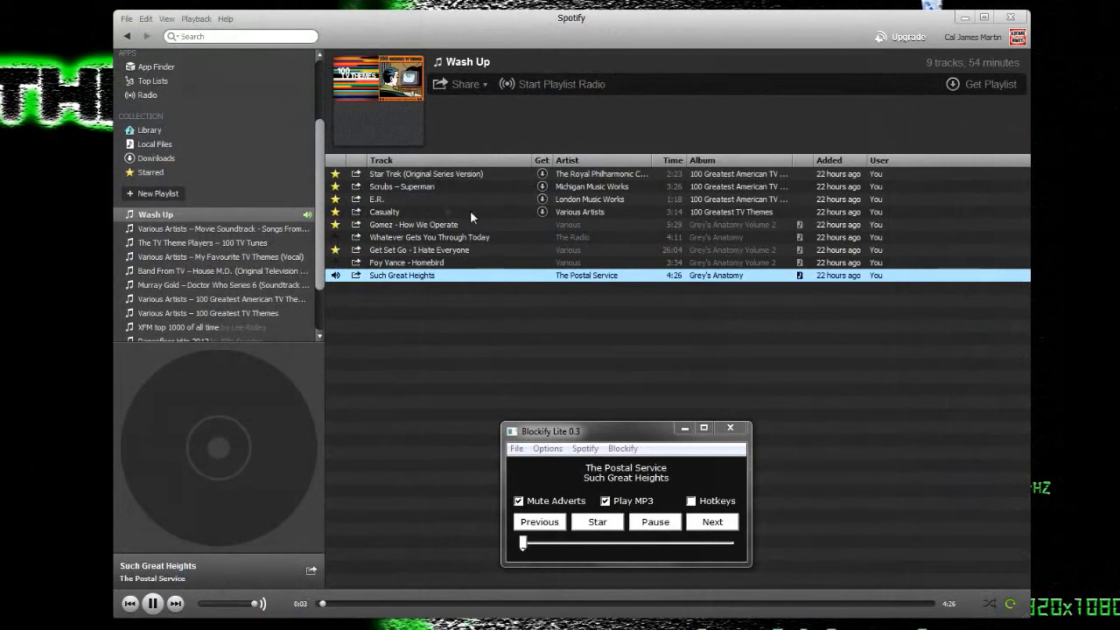
Play See The World from the Band From TV playlist, then skip to the next track via Blockify.
left_click(213, 241)
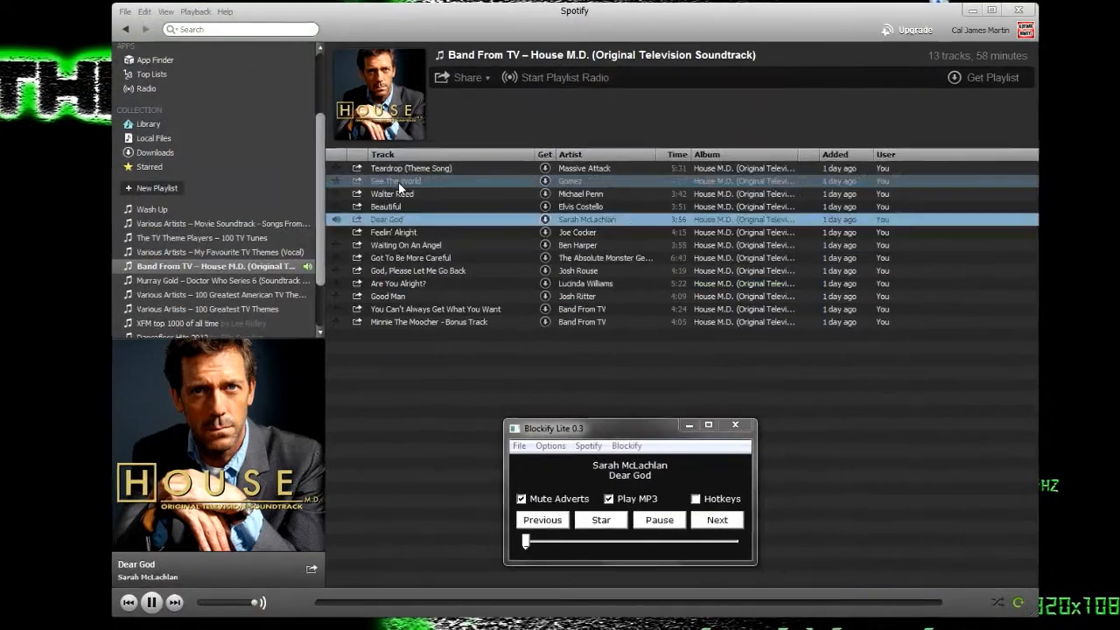
left_click(718, 518)
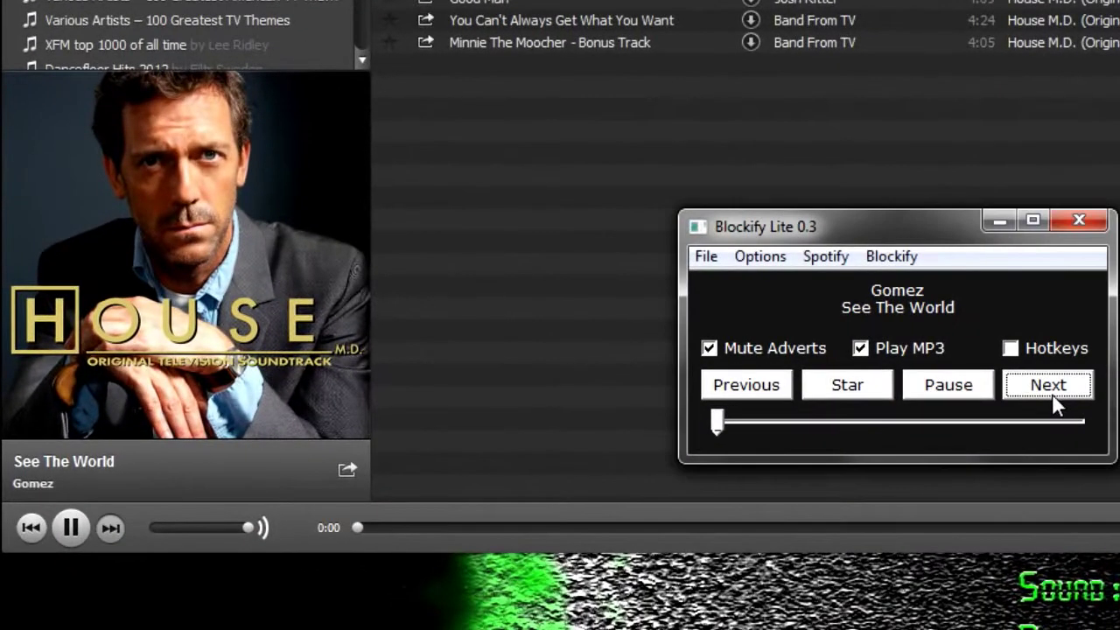
left_click(1046, 385)
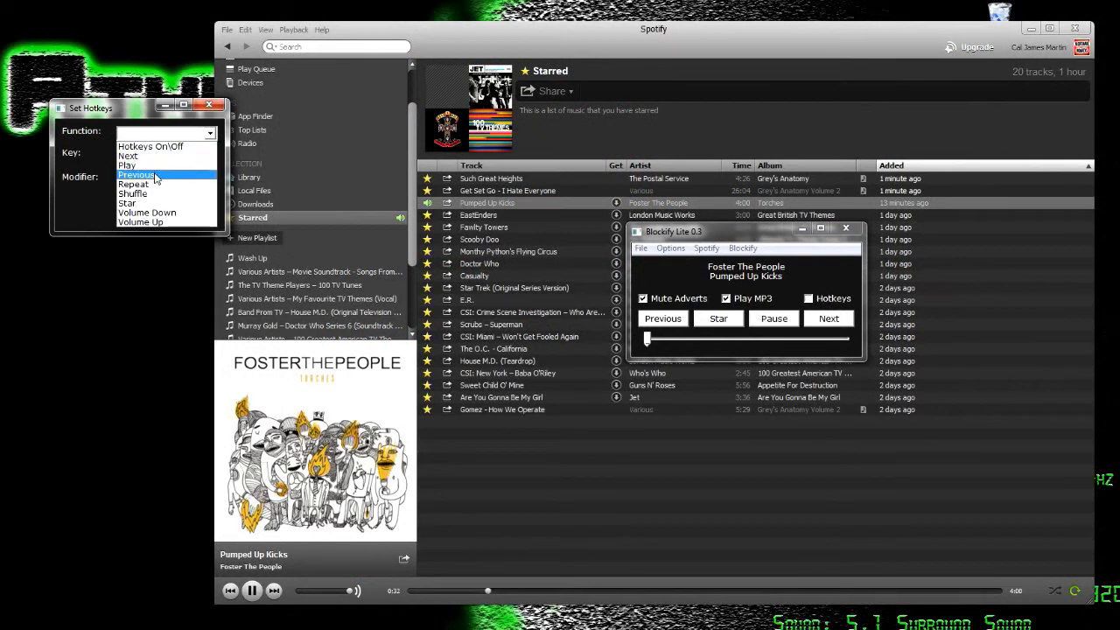
Choose Next as the hotkey function, pick its key, and set the hotkey.
left_click(126, 164)
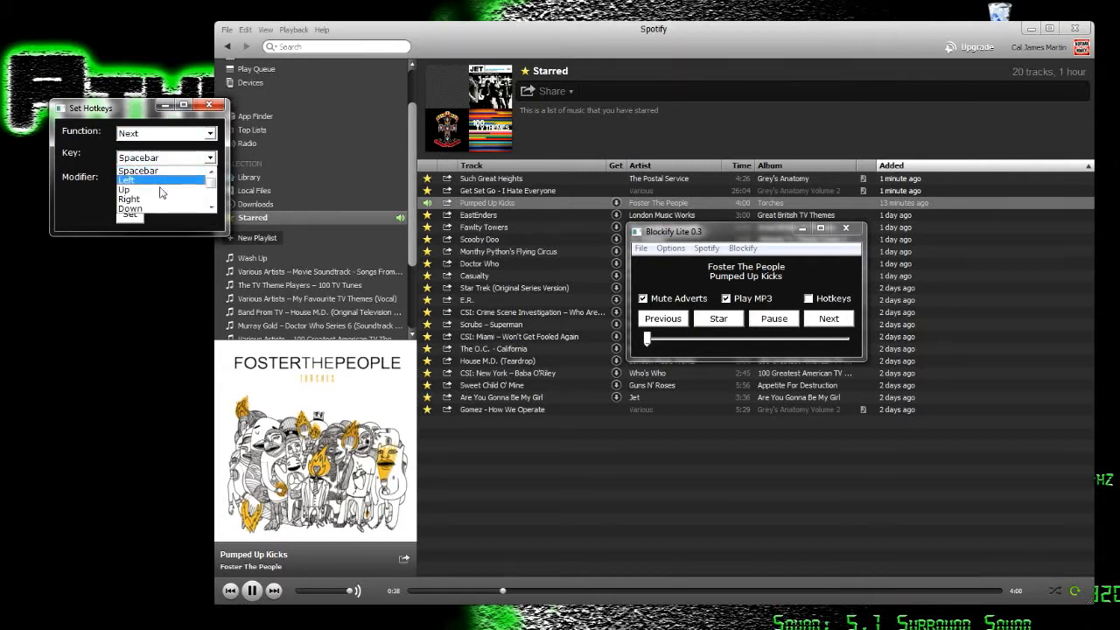
left_click(129, 178)
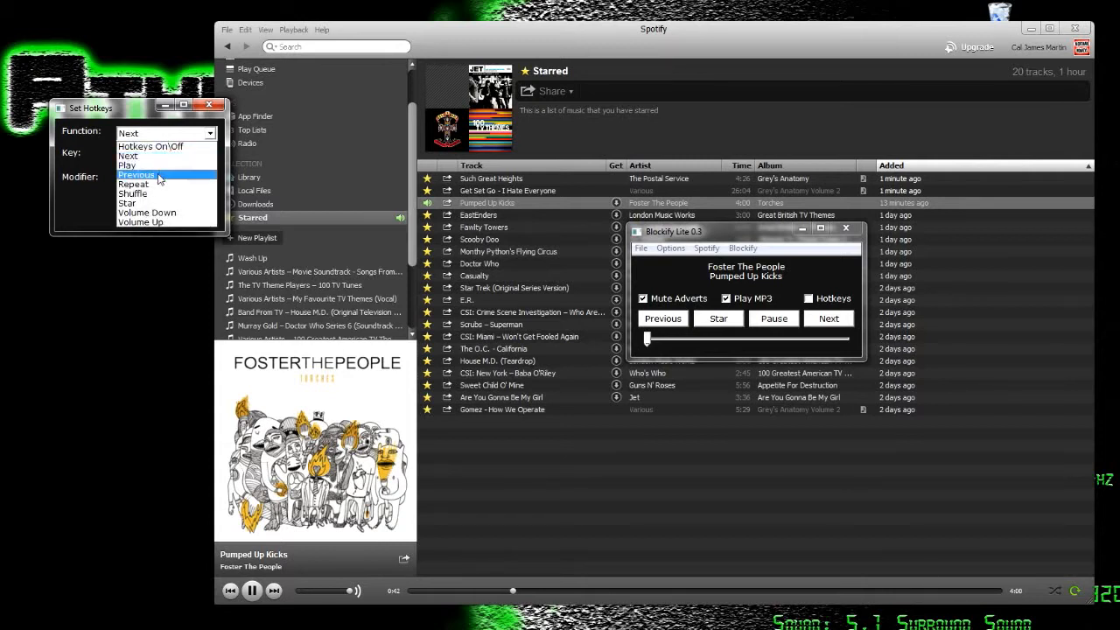
left_click(137, 175)
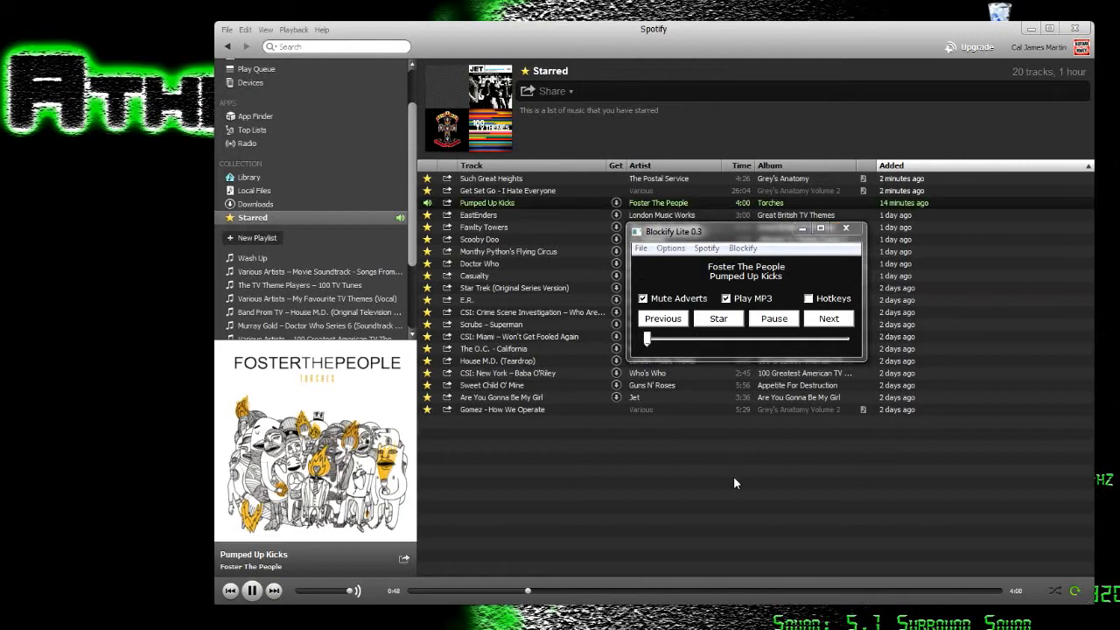
Skip ahead to Fawlty Towers, pause, then return playback to Pumped Up Kicks.
left_click(827, 318)
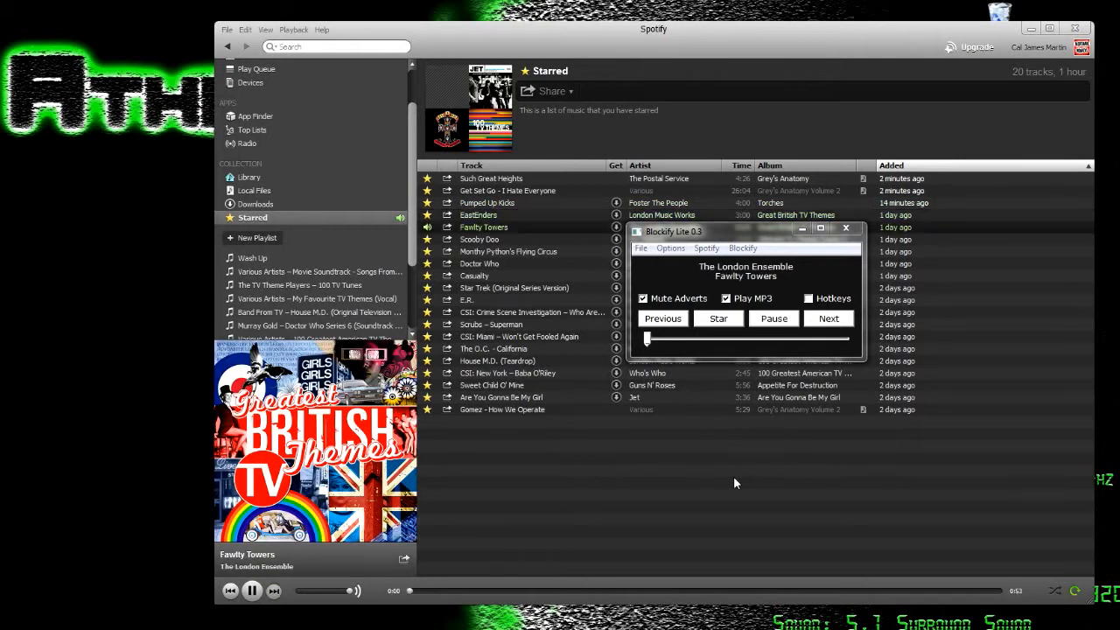
left_click(828, 318)
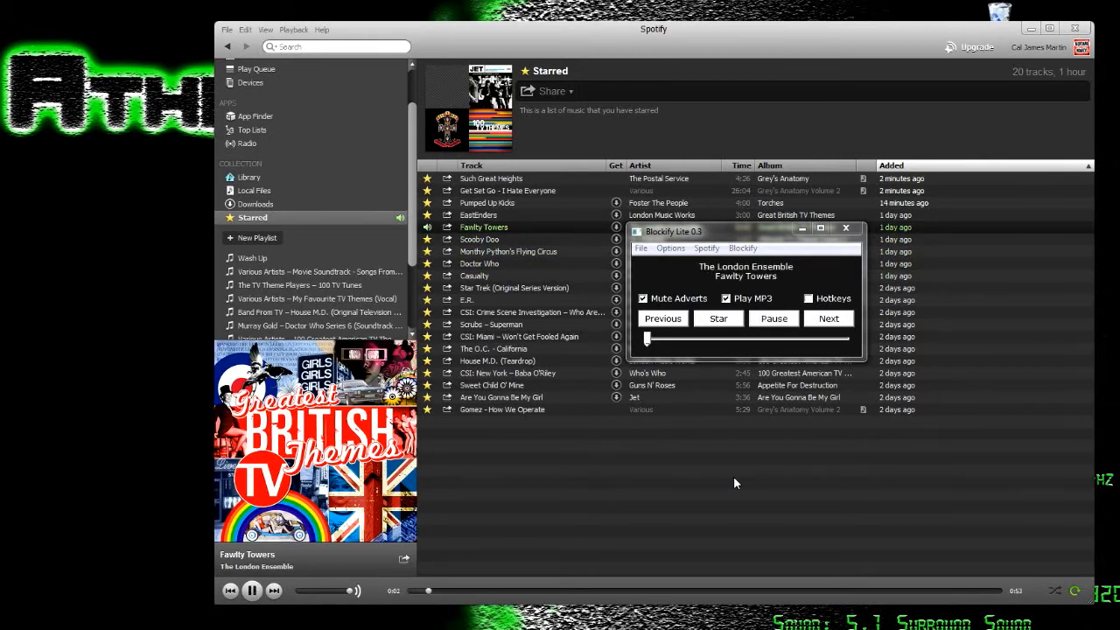
left_click(774, 318)
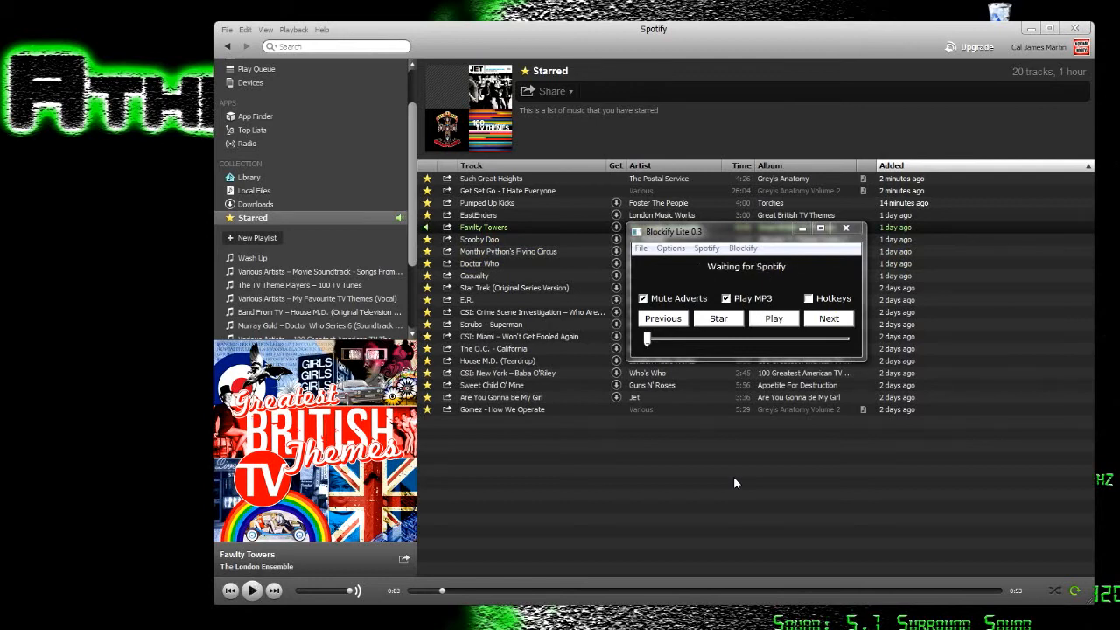
left_click(774, 318)
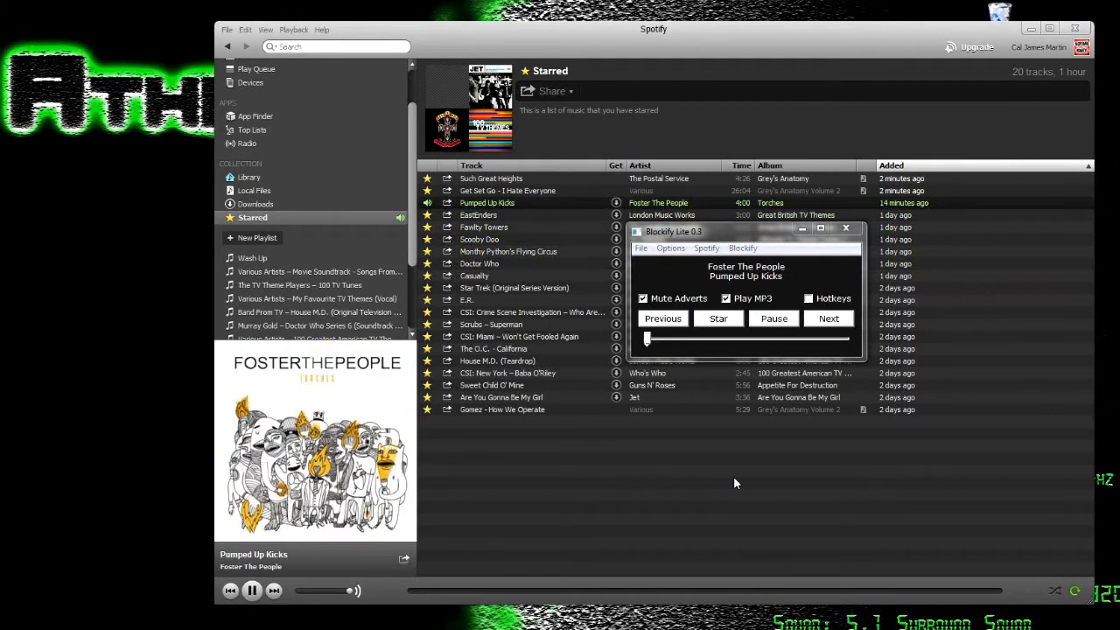